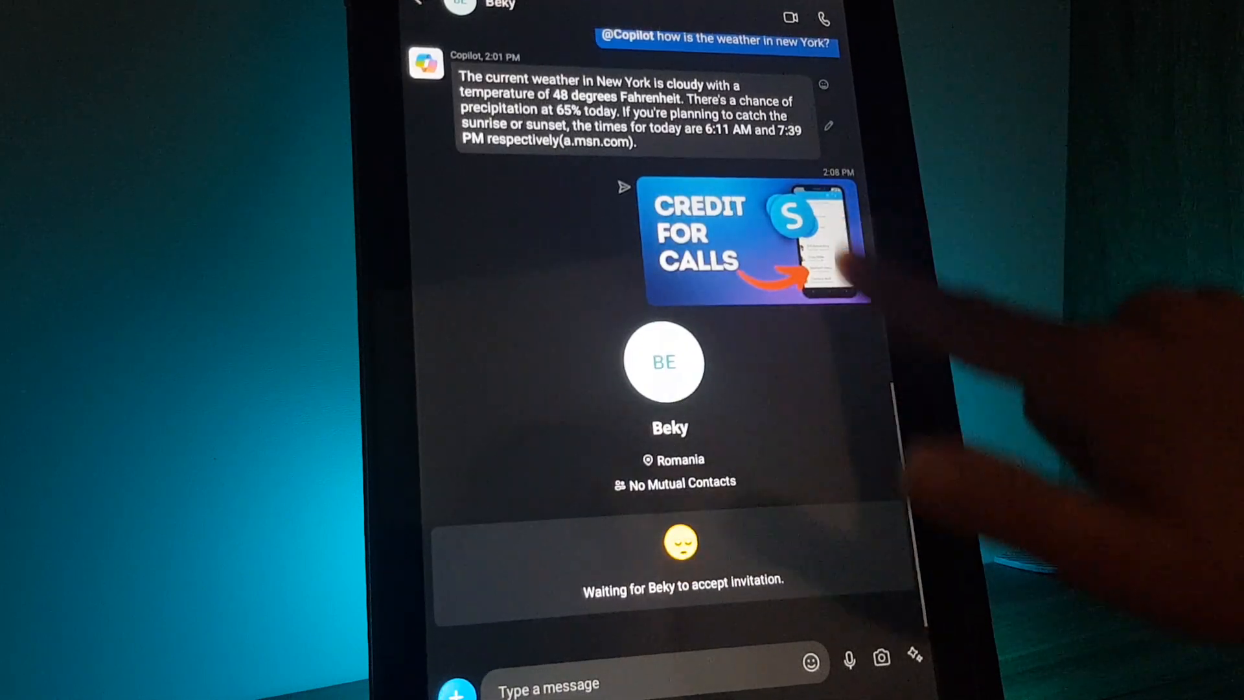
scroll(down, 3)
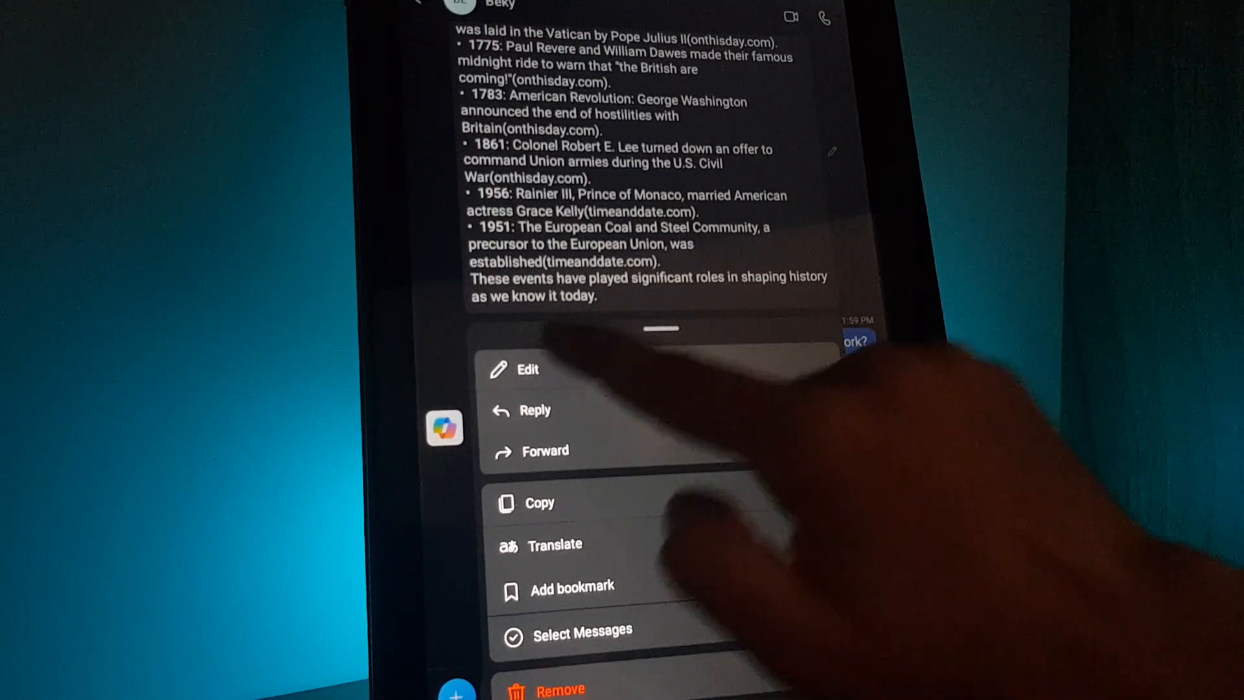
click(526, 369)
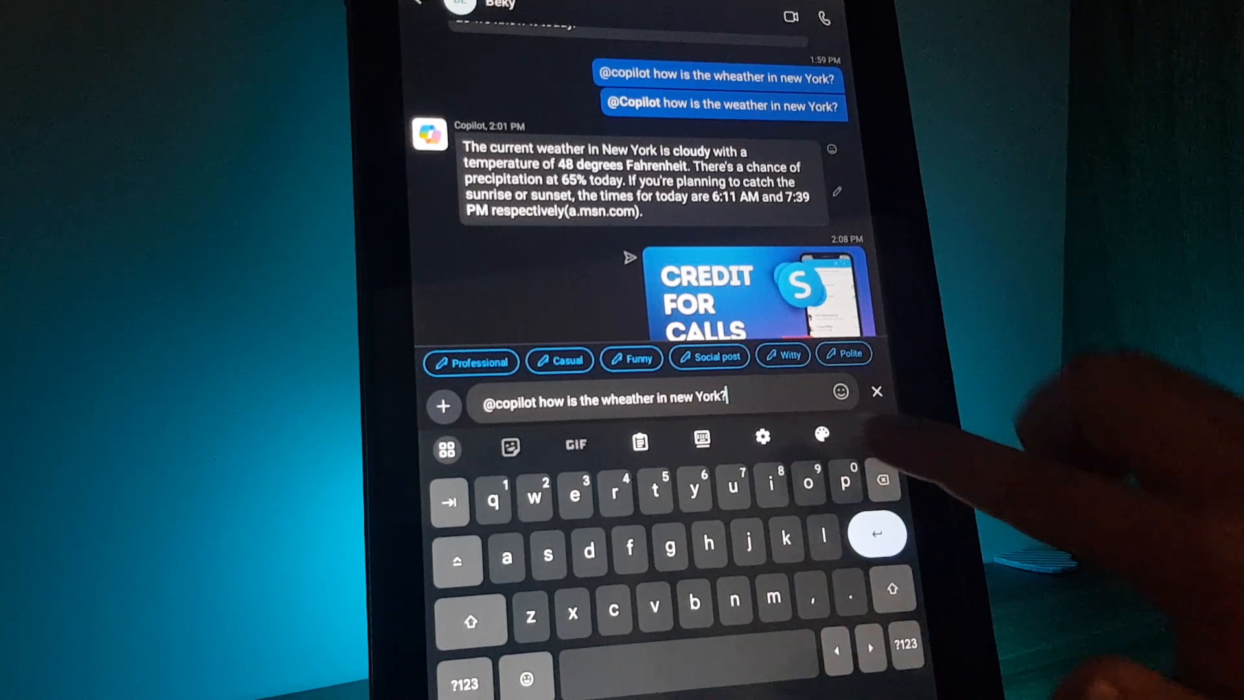
click(470, 558)
text( Ggtdtb)
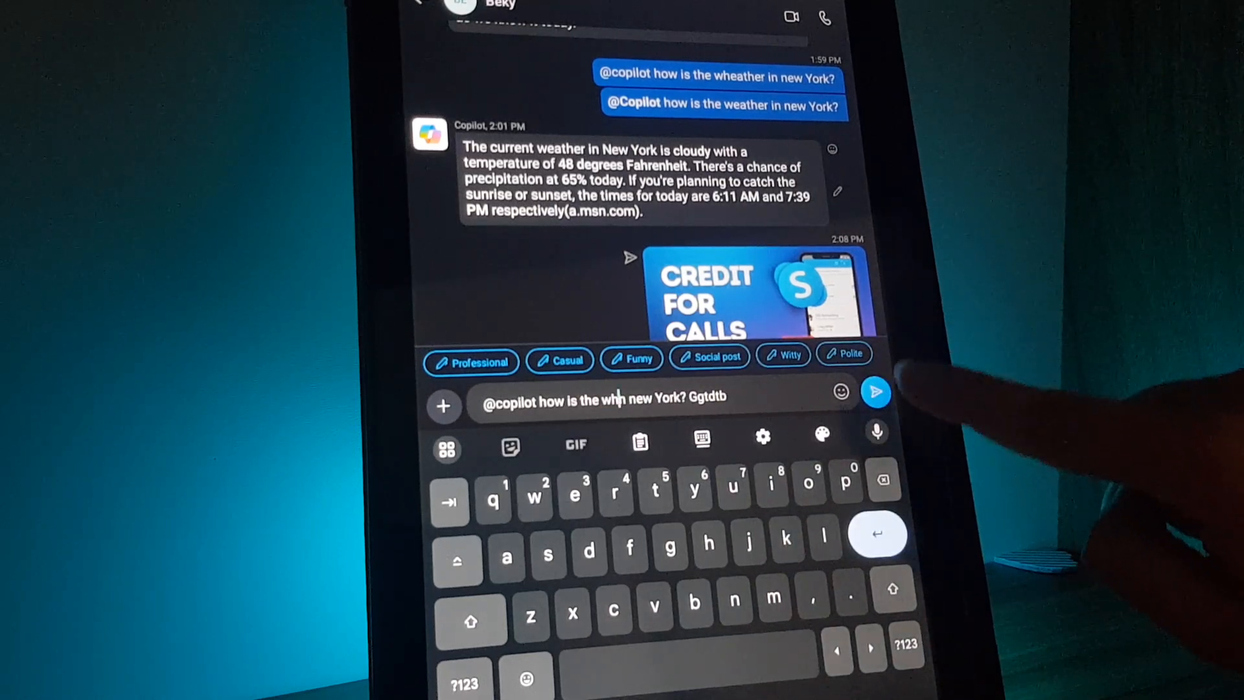
click(876, 392)
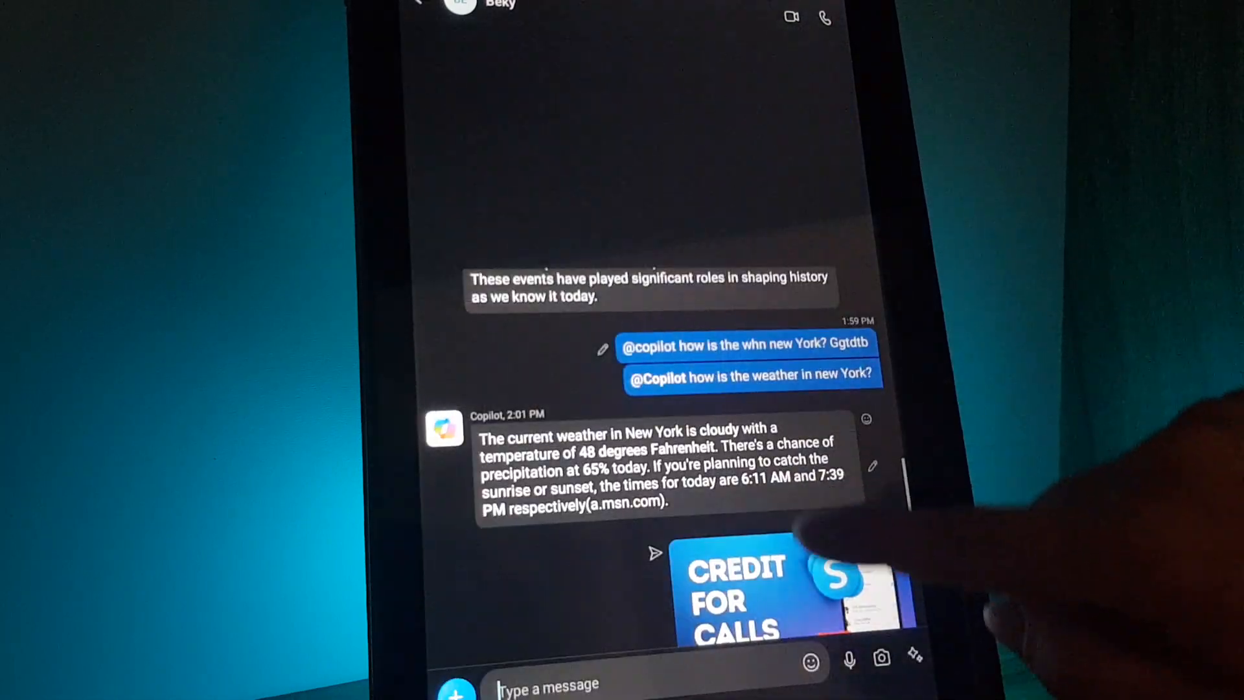
scroll(down, 3)
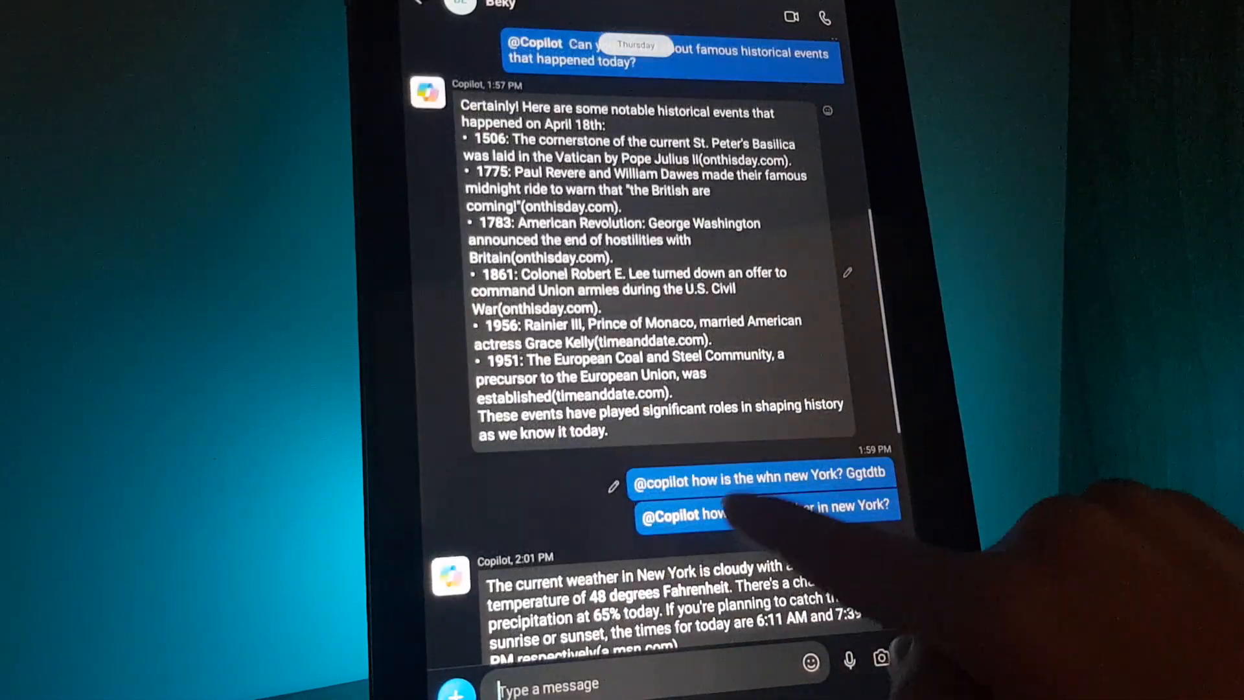